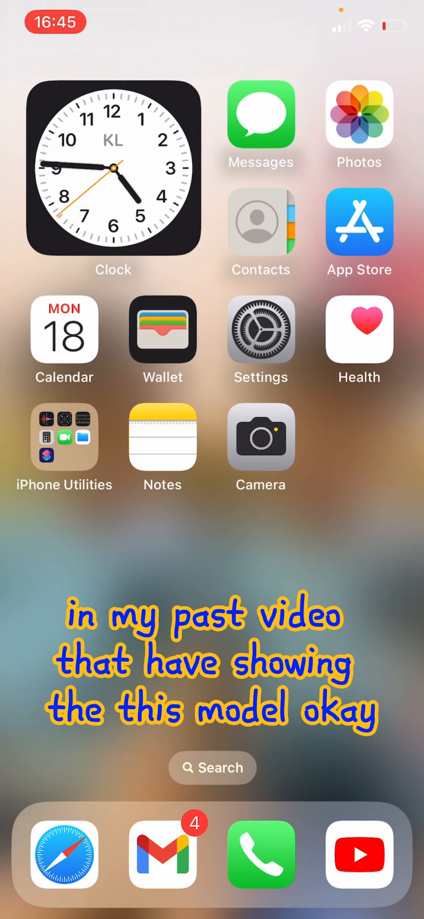
Step: Open the router page in Safari, decline the suggested password, and enter a custom admin password twice
{"action": "left_click", "coordinate": [261, 434]}
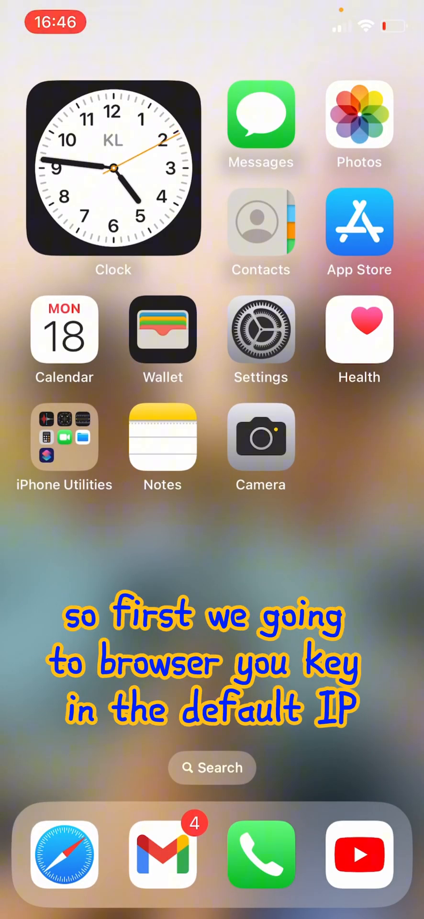
{"action": "left_click", "coordinate": [66, 853]}
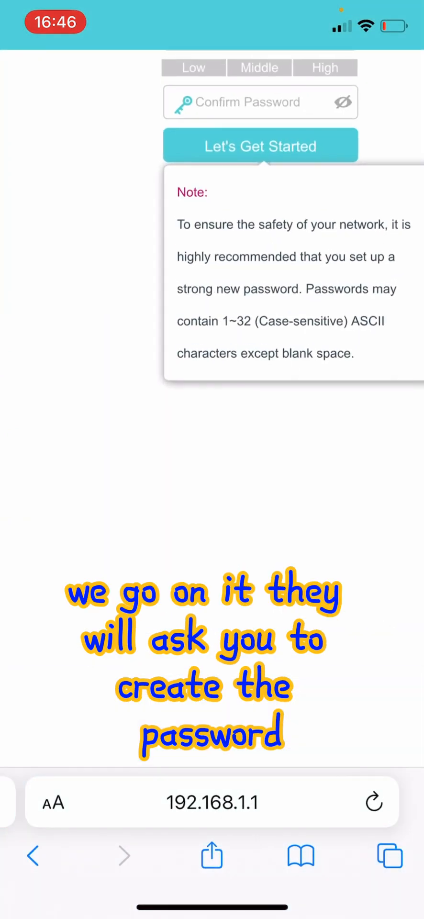
{"action": "left_click", "coordinate": [213, 277]}
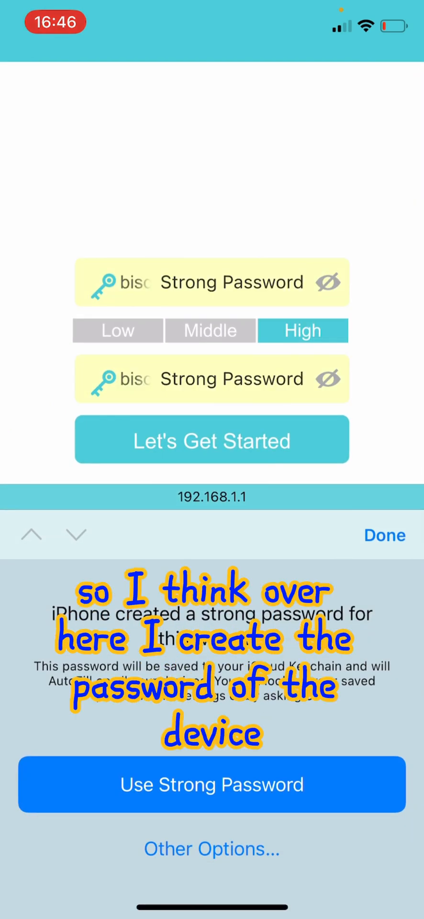
{"action": "left_click", "coordinate": [211, 849]}
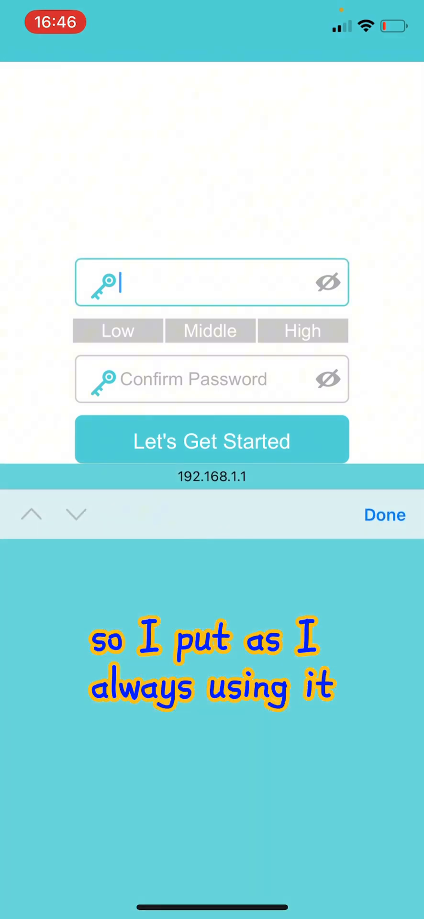
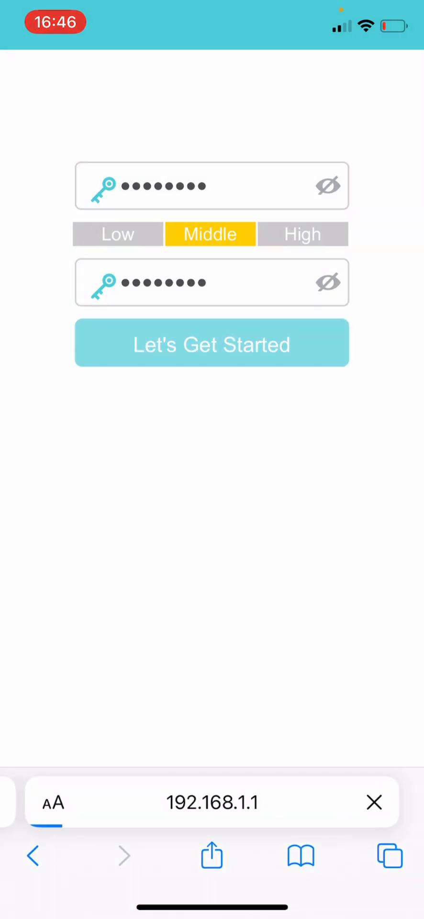
Step: Submit the password, decline Keychain saving, and choose time zone (GMT+08:00) Kuala Lumpur
{"action": "left_click", "coordinate": [211, 342]}
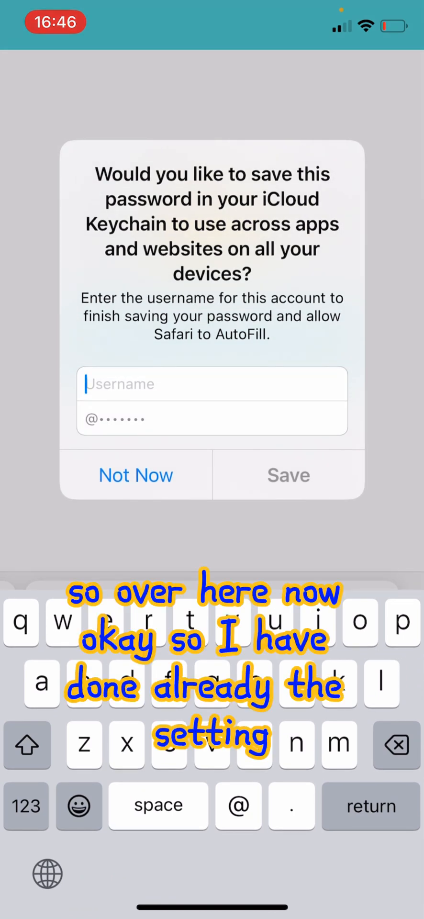
{"action": "left_click", "coordinate": [136, 475]}
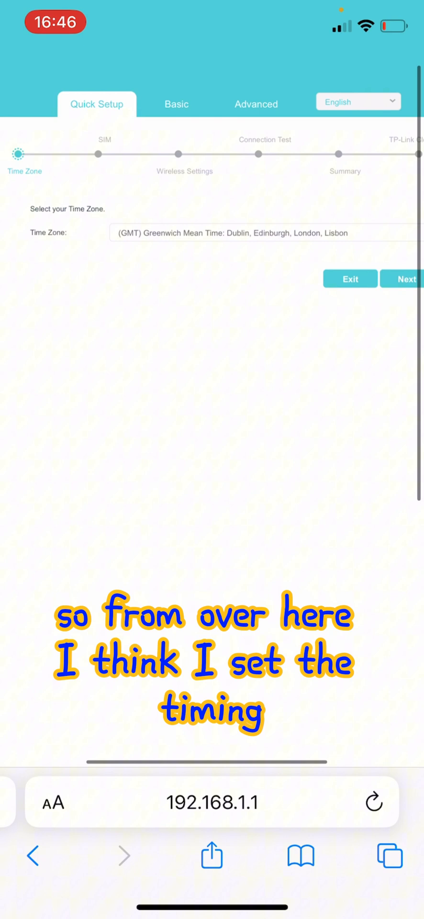
{"action": "left_click", "coordinate": [264, 233]}
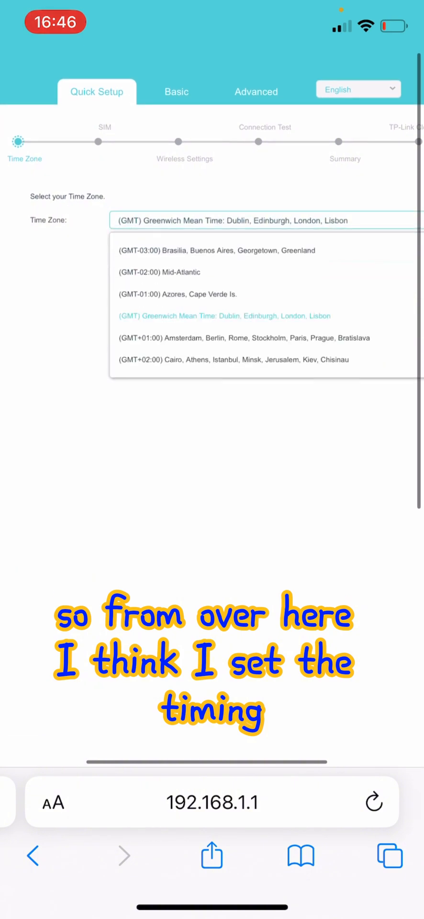
{"action": "scroll", "scroll_direction": "down", "scroll_amount": 3}
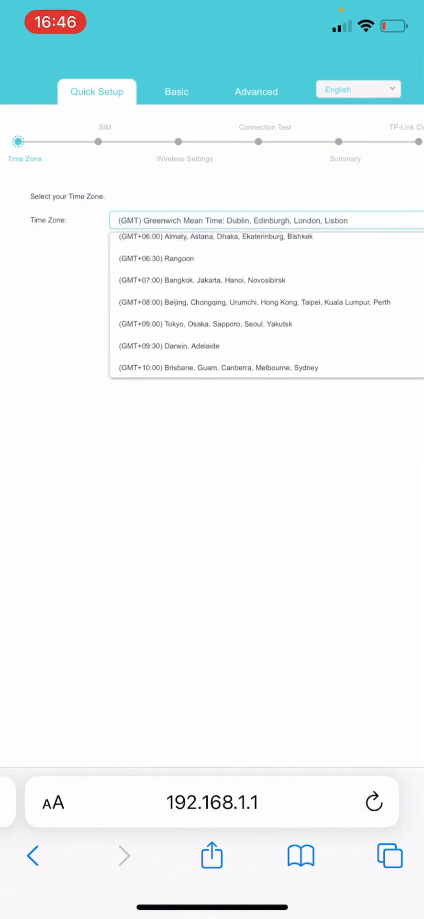
{"action": "left_click", "coordinate": [254, 302]}
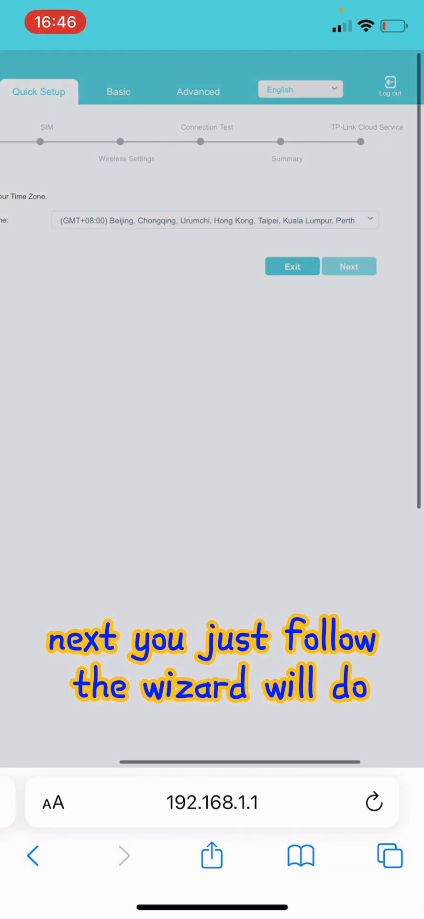
Step: Advance past the time zone and SIM steps, keeping the Celcom 3G defaults
{"action": "left_click", "coordinate": [349, 266]}
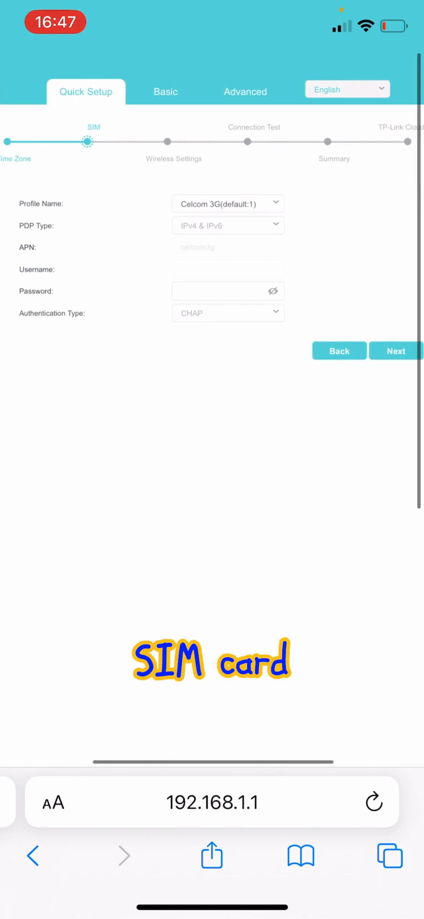
{"action": "left_click", "coordinate": [396, 351]}
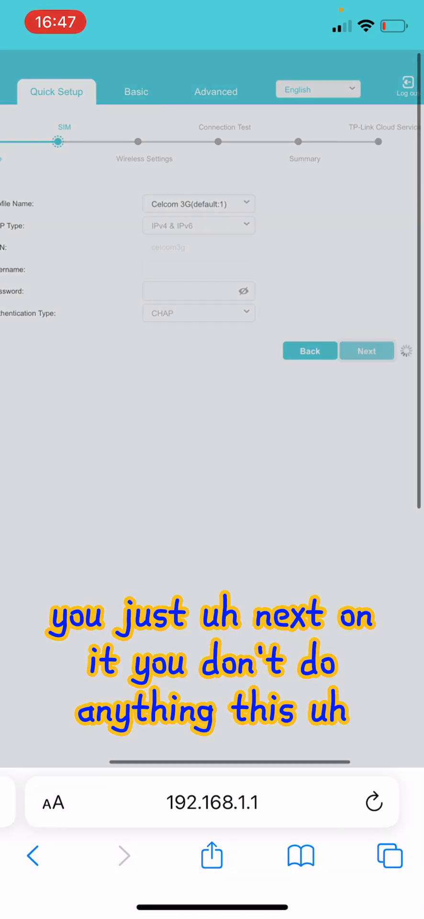
{"action": "left_click", "coordinate": [366, 350]}
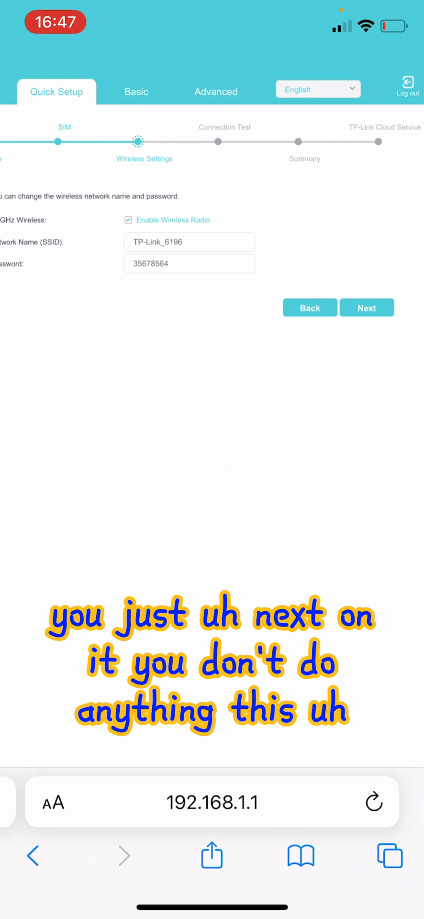
{"action": "left_click", "coordinate": [189, 242]}
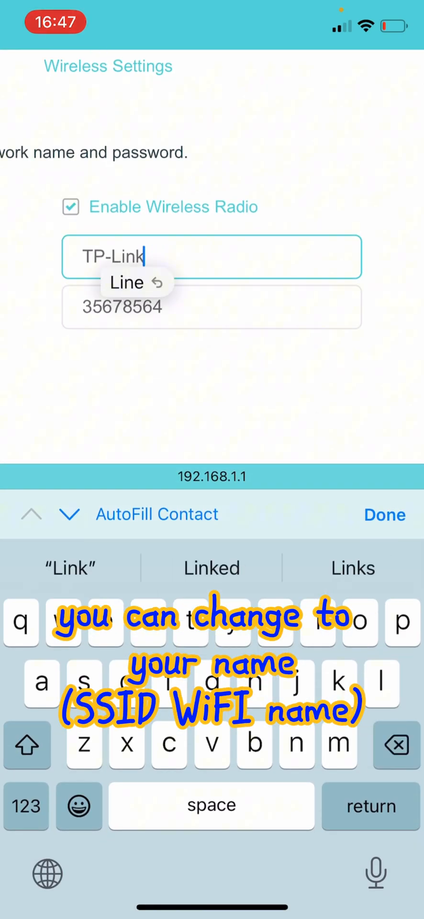
{"action": "left_click", "coordinate": [26, 808]}
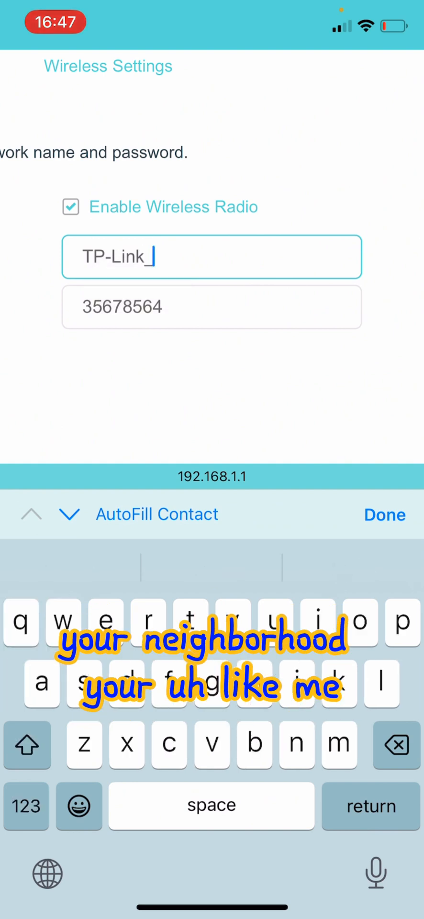
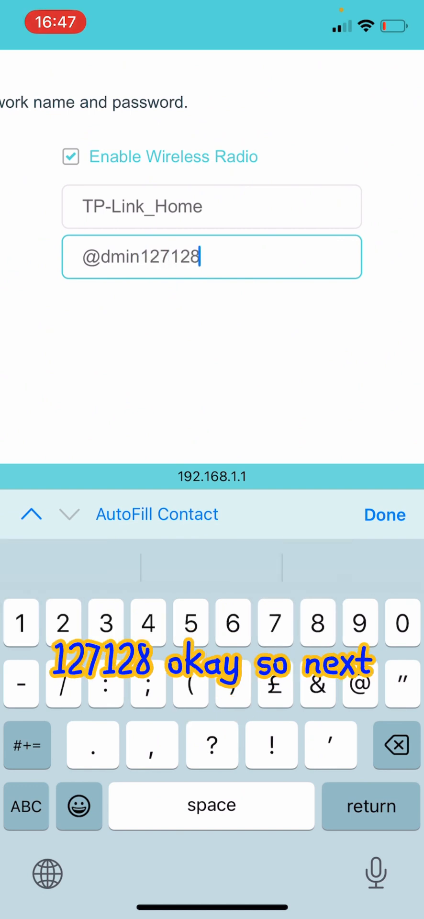
{"action": "left_click", "coordinate": [384, 516]}
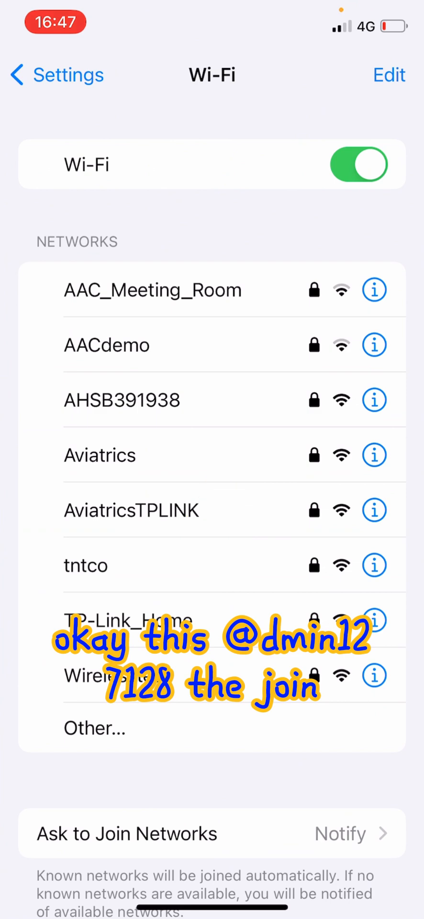
{"action": "left_click", "coordinate": [115, 619]}
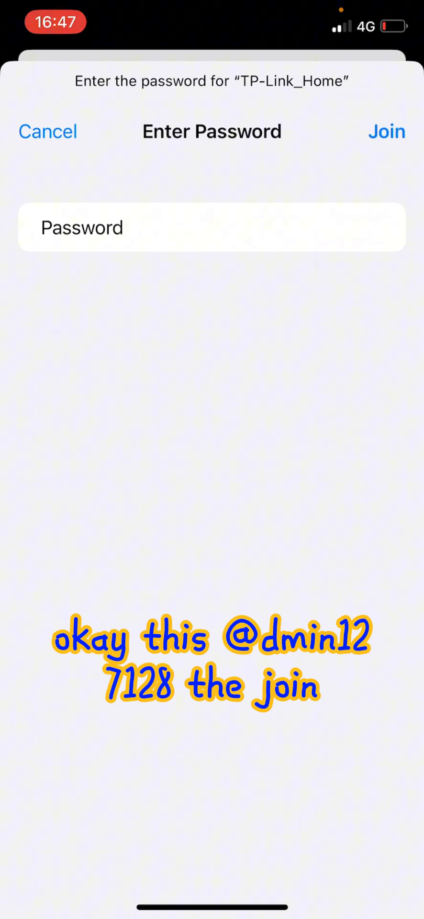
{"action": "left_click", "coordinate": [386, 131]}
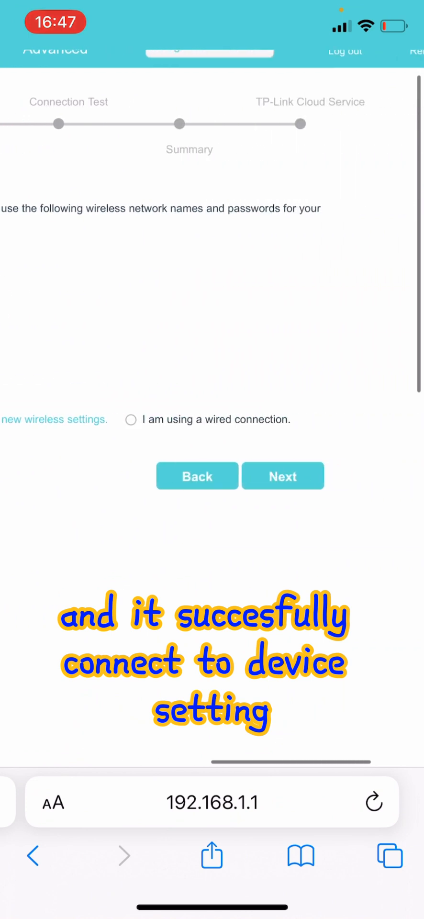
Step: Confirm the new Wi-Fi is in use, run the connection test, and accept Success and Summary
{"action": "left_click", "coordinate": [282, 476]}
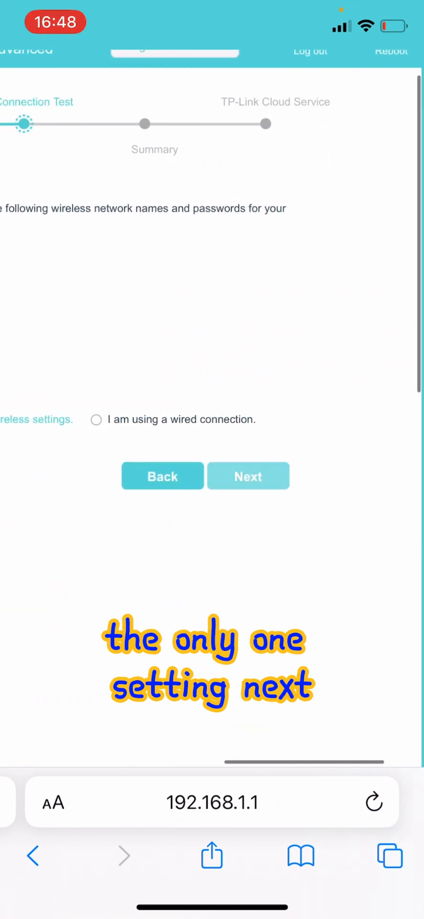
{"action": "left_click", "coordinate": [248, 476]}
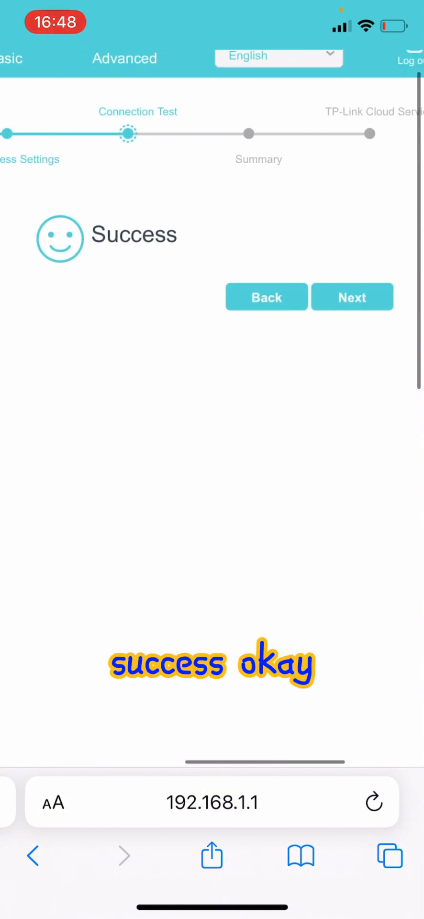
{"action": "left_click", "coordinate": [353, 297]}
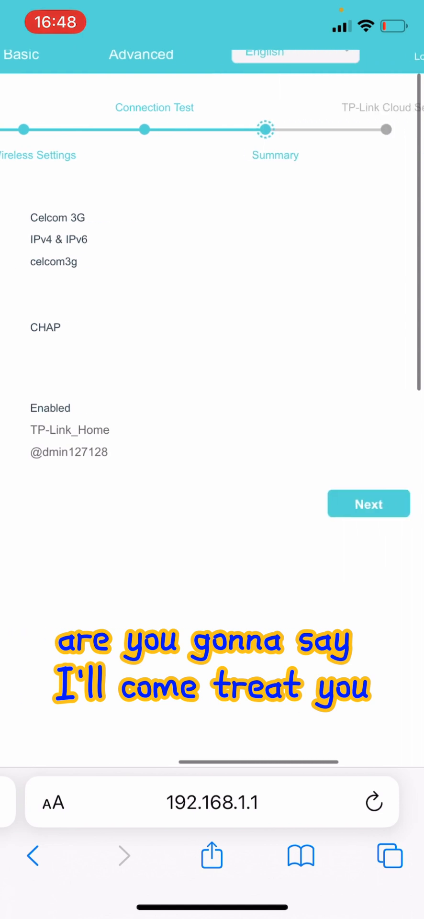
{"action": "left_click", "coordinate": [368, 504]}
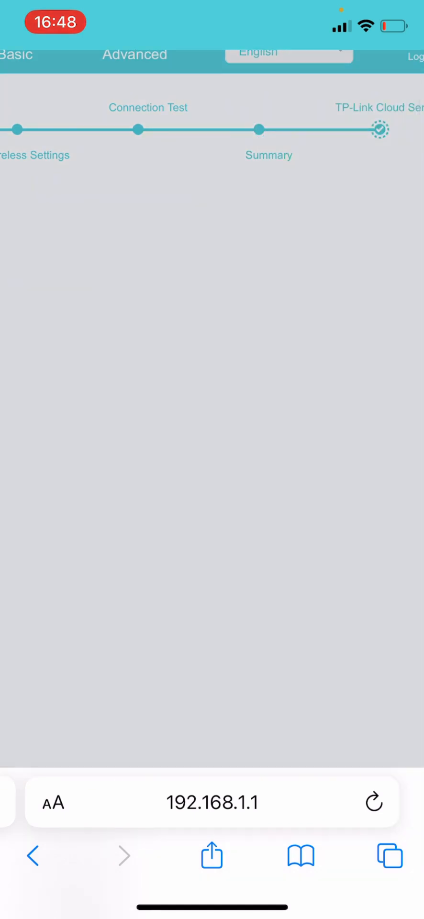